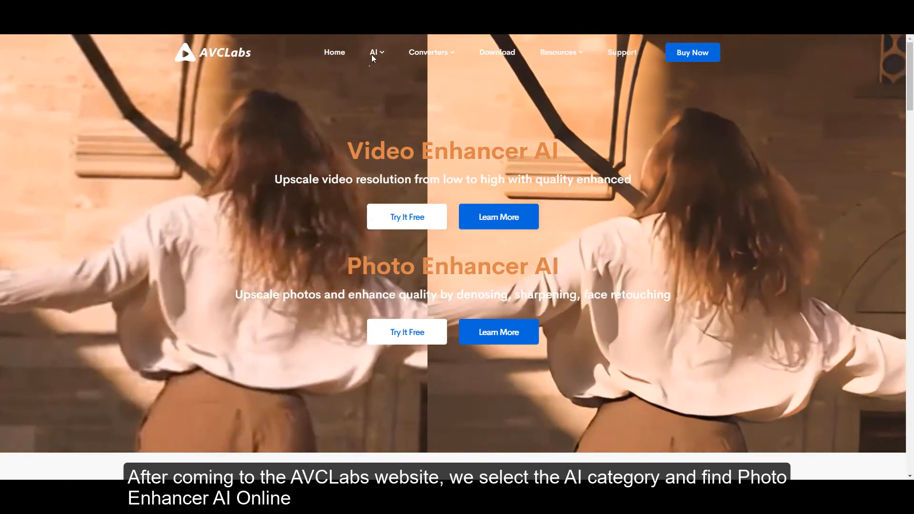
Step: Open Photo Enhancer AI Online from the AVCLabs AI products menu
left_click(373, 52)
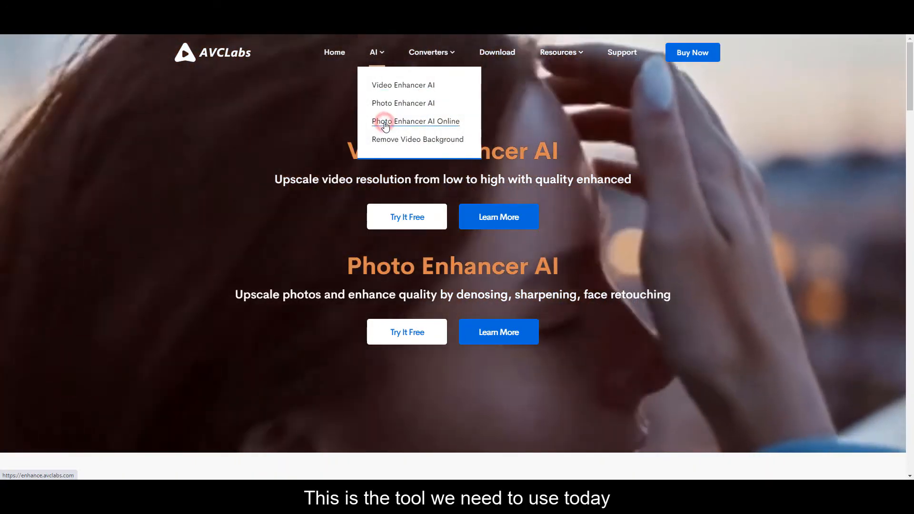
left_click(414, 121)
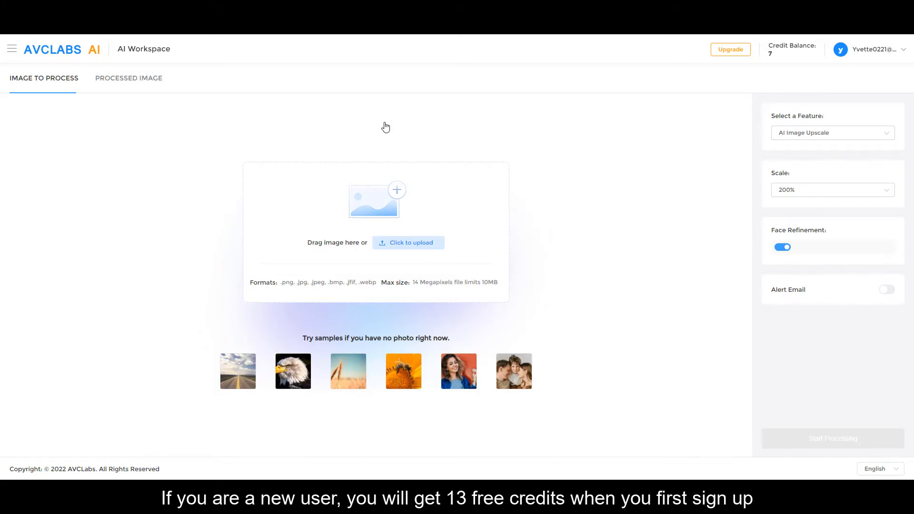
mouse_move(388, 130)
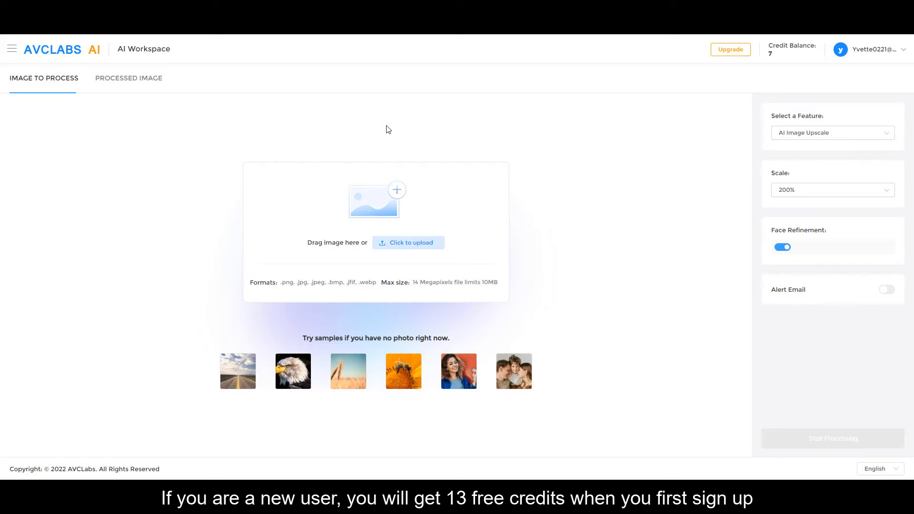
mouse_move(408, 242)
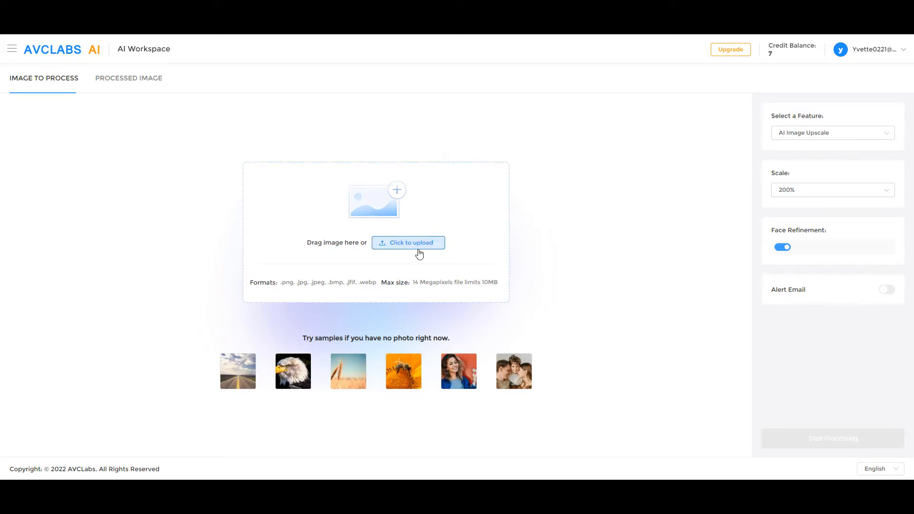
Step: Upload sharpen-demo-image-3, the blurry 640 x 480 frog JPG
left_click(408, 242)
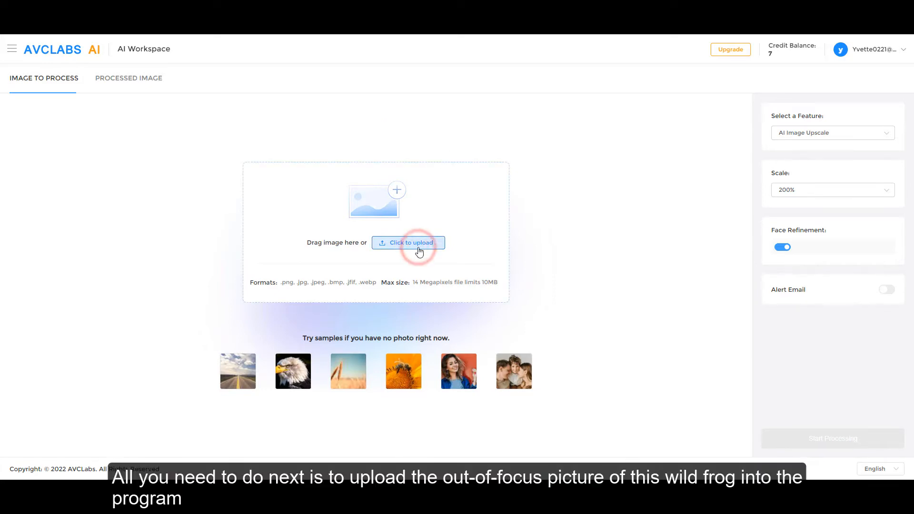
left_click(407, 242)
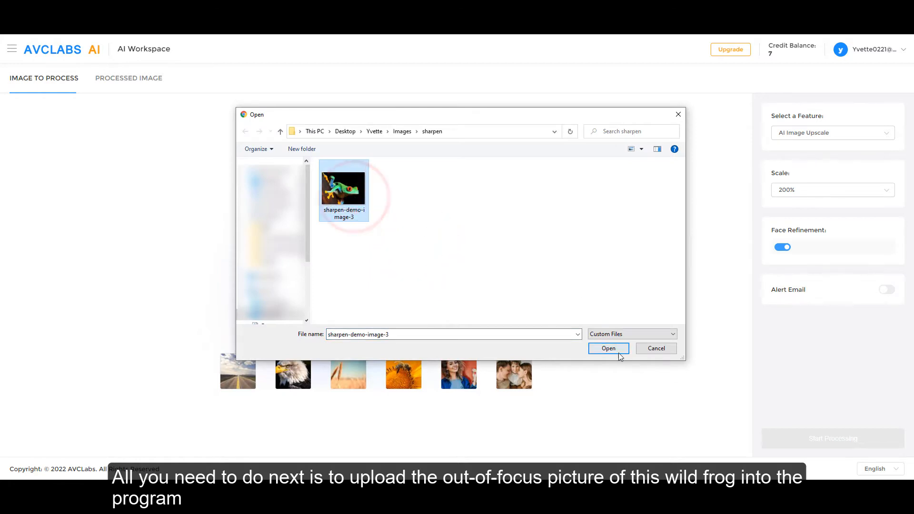
left_click(608, 348)
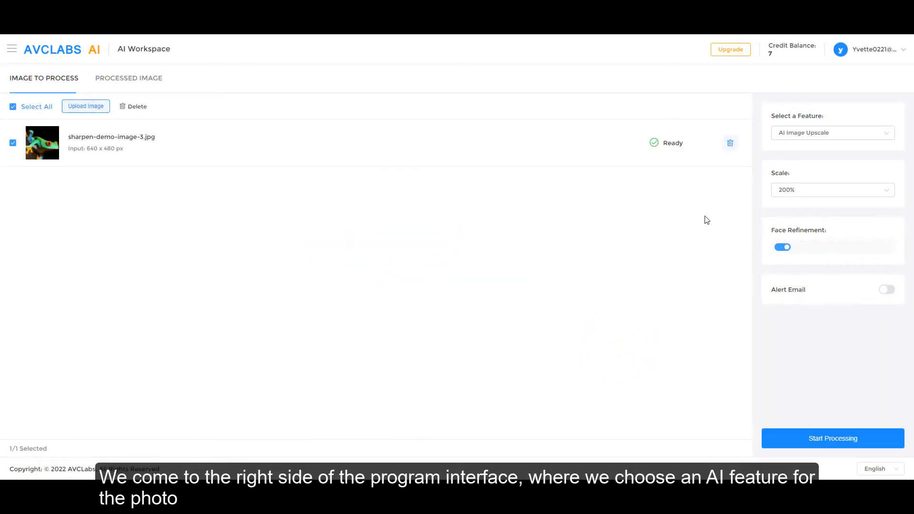
mouse_move(896, 102)
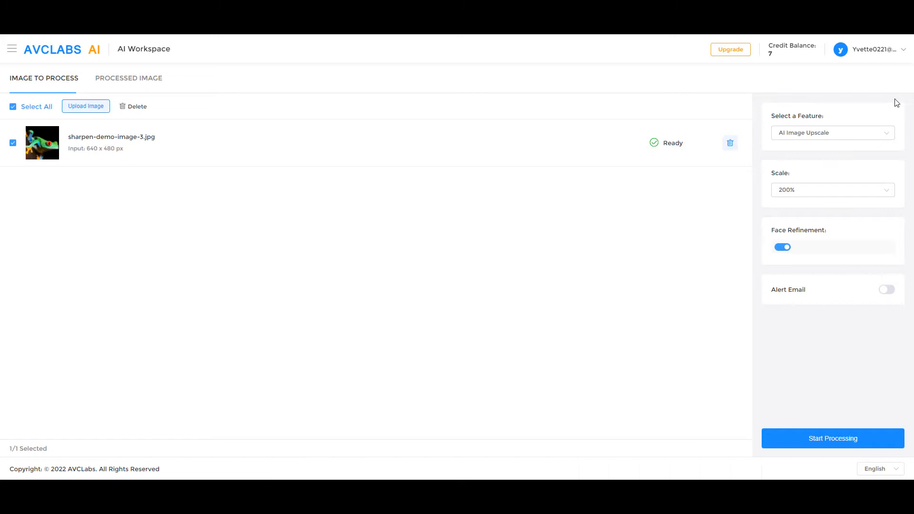
mouse_move(886, 138)
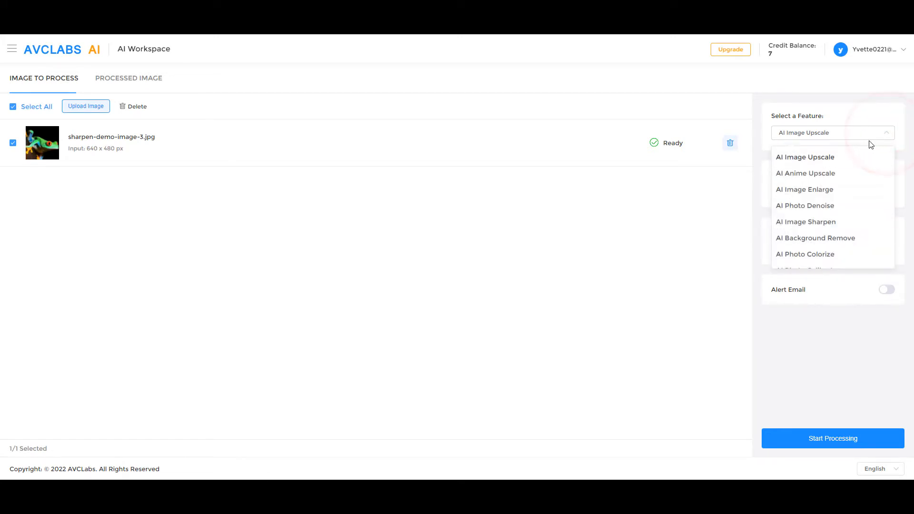
mouse_move(839, 173)
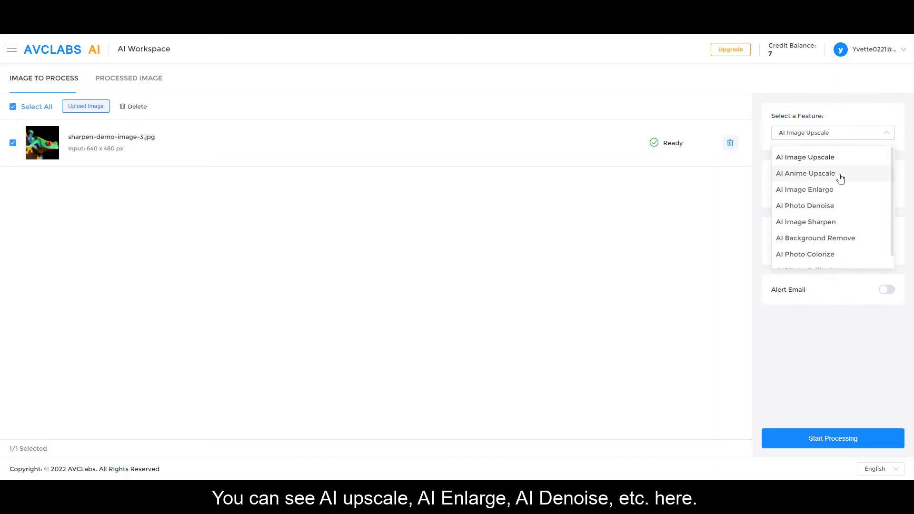
mouse_move(833, 189)
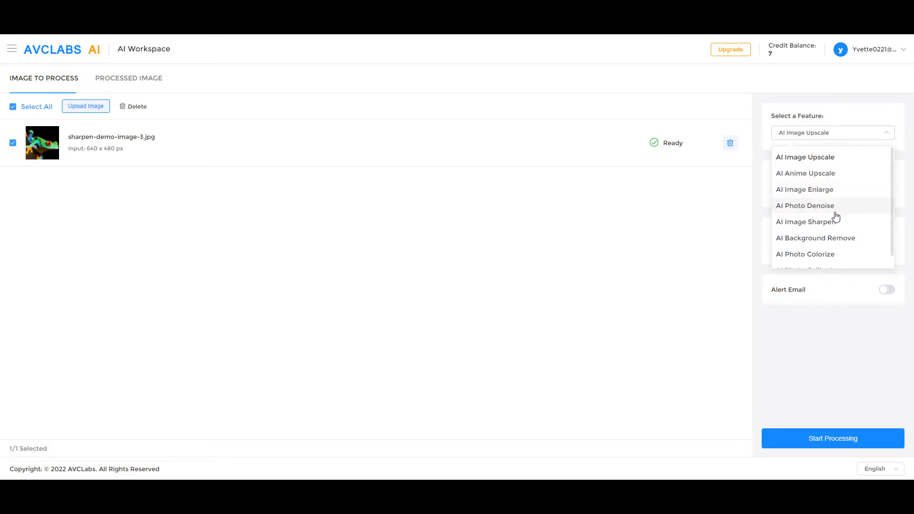
Step: Select the AI Image Sharpen feature, with 100% scale and face refinement off
left_click(806, 222)
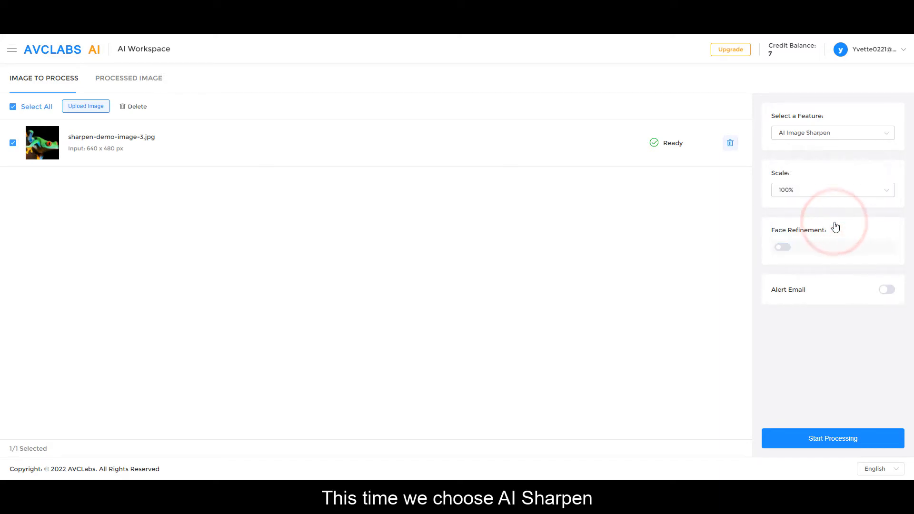
mouse_move(832, 438)
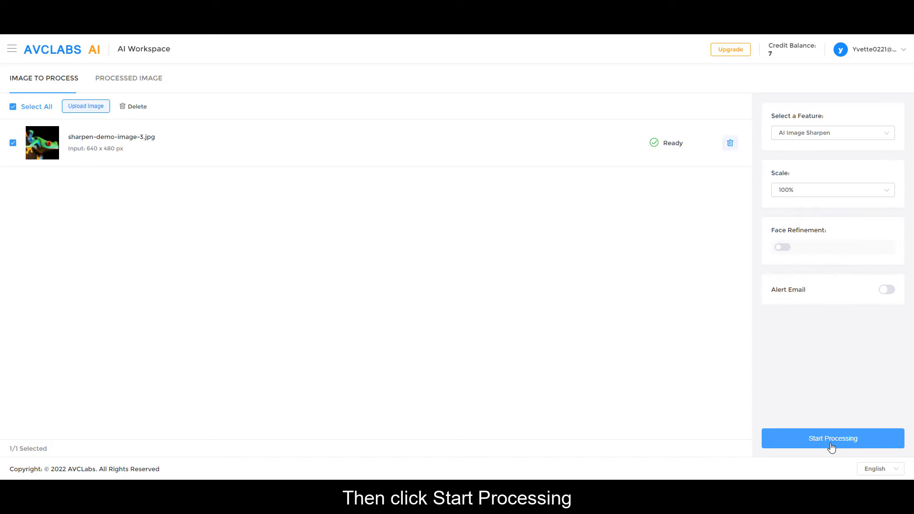
Step: Process the frog photo for one credit and open its before/after preview in Processed Images
left_click(831, 437)
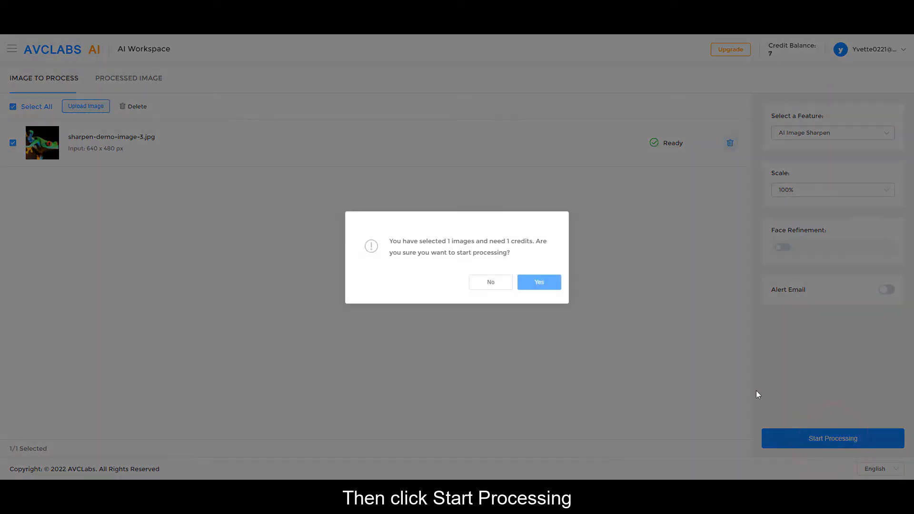
mouse_move(538, 286)
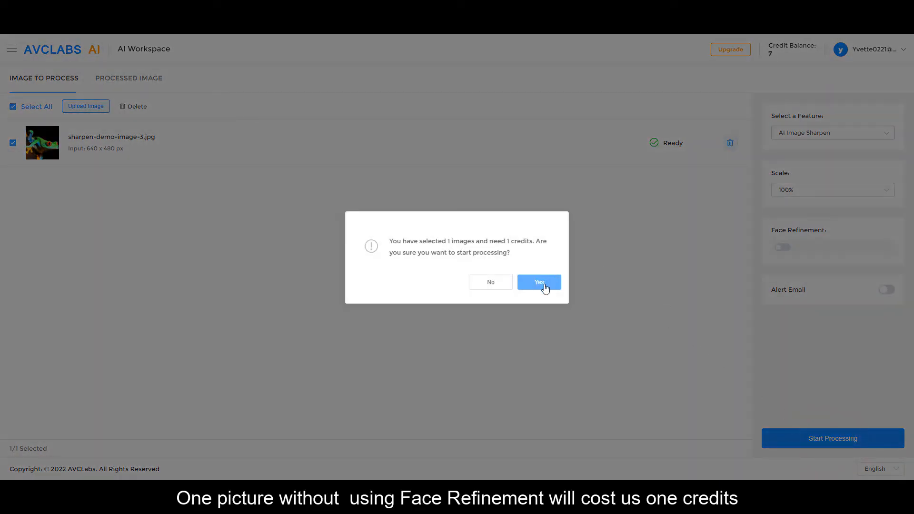
left_click(538, 282)
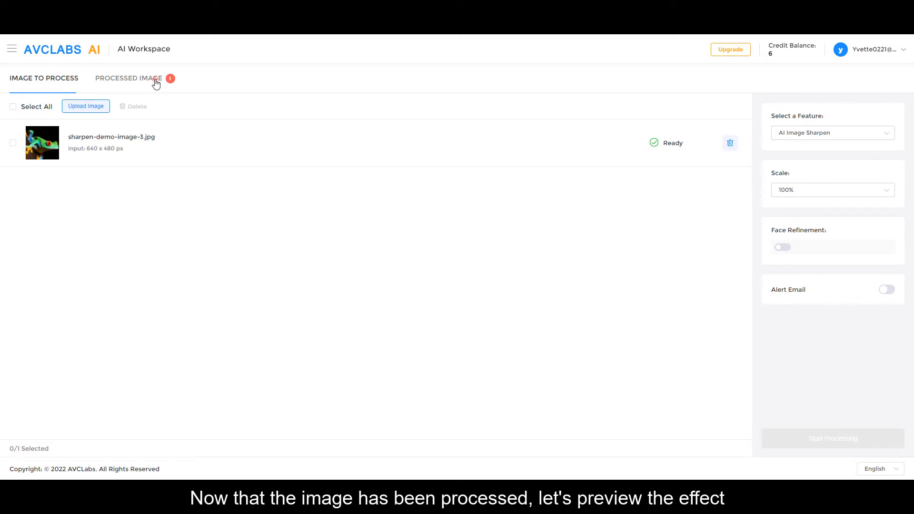
left_click(128, 78)
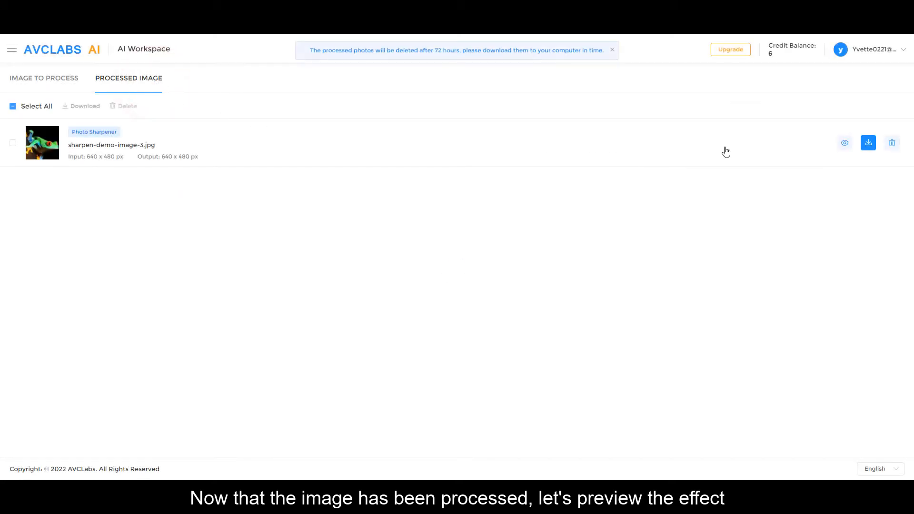
left_click(843, 143)
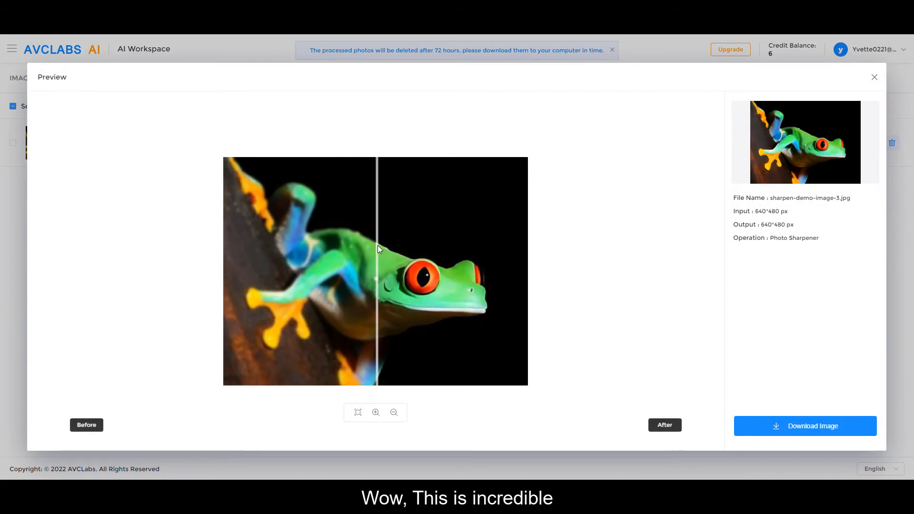
Step: Compare the sharpened frog with the original, zoom in three times, and download as JPG
left_click_drag(375, 247, 220, 247)
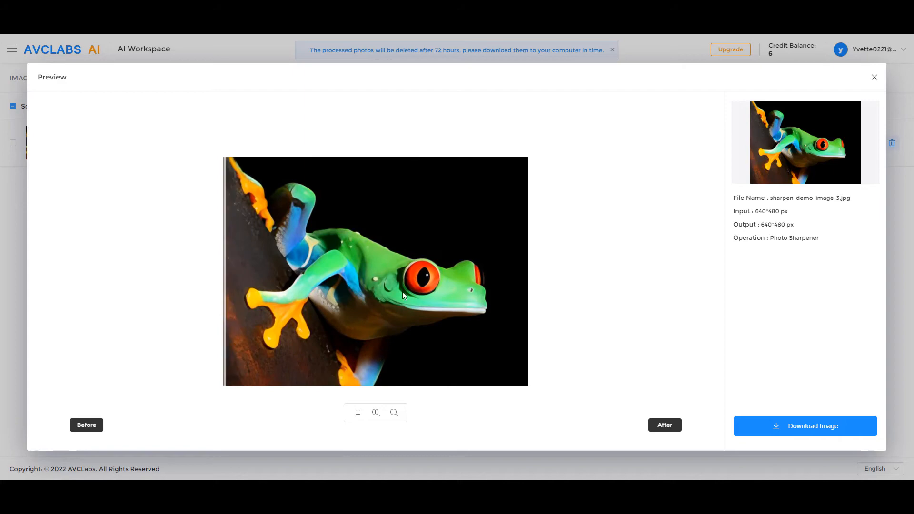
left_click(375, 412)
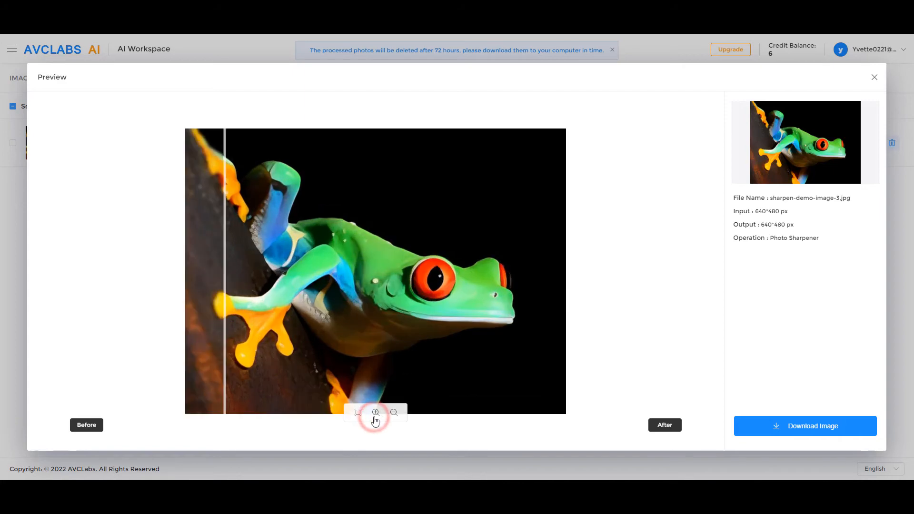
left_click(375, 412)
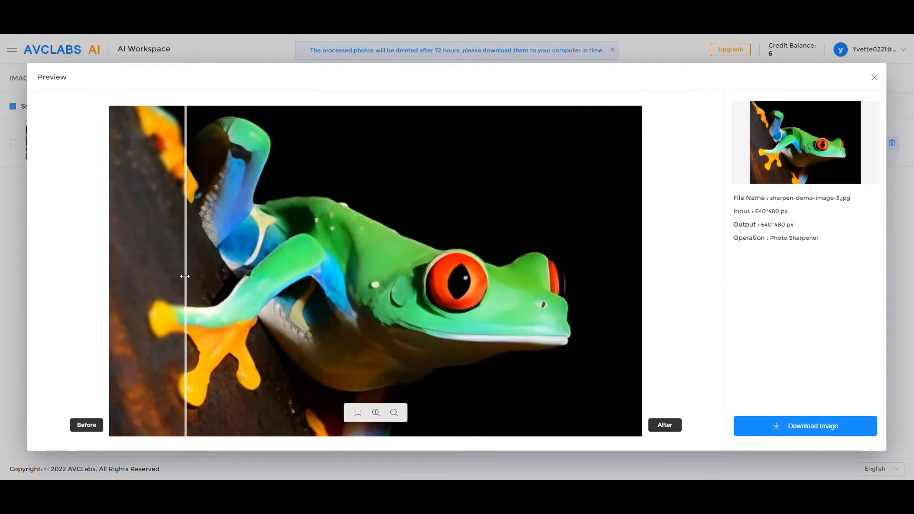
left_click(375, 412)
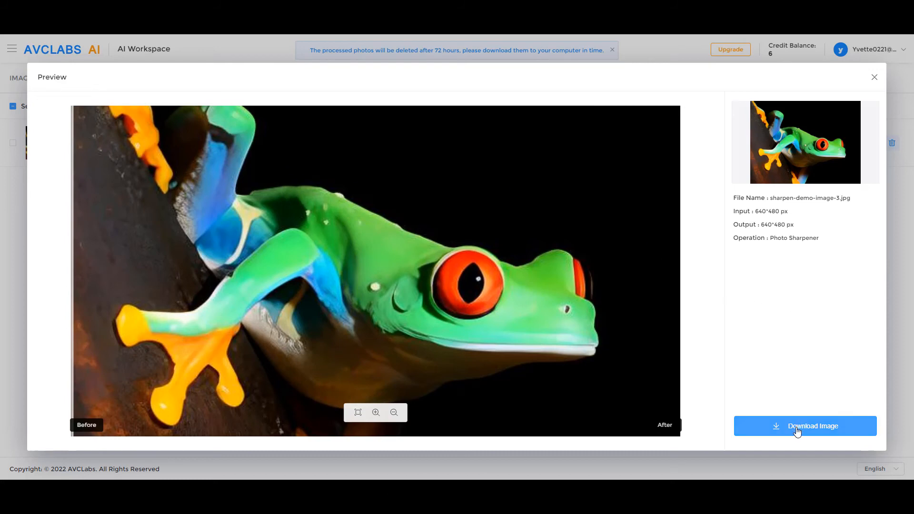
left_click(804, 425)
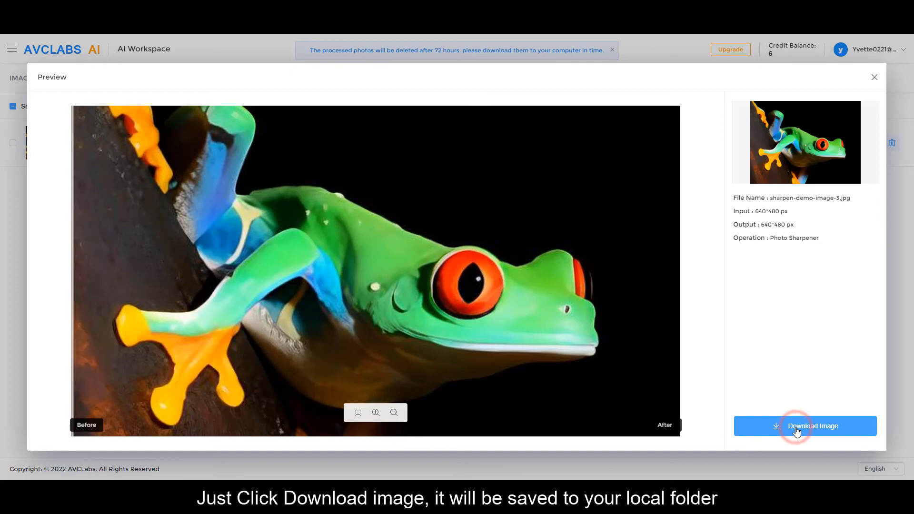
left_click(805, 425)
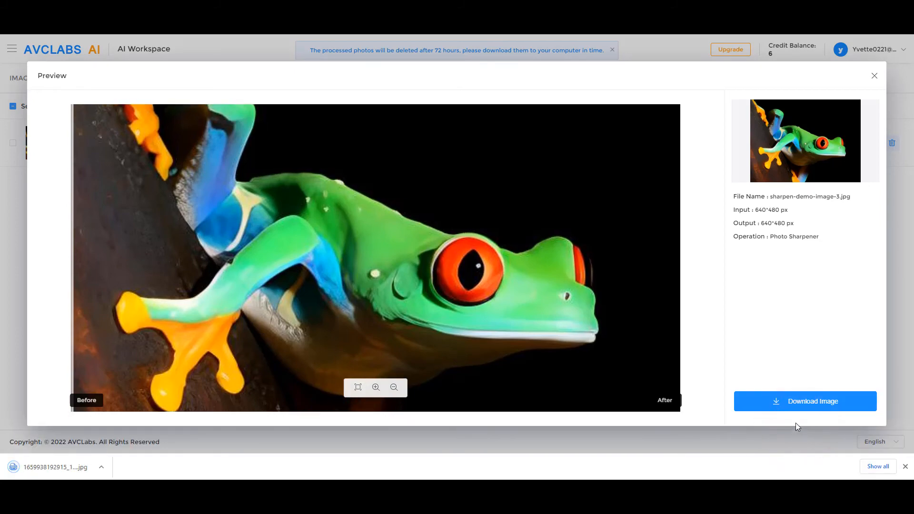